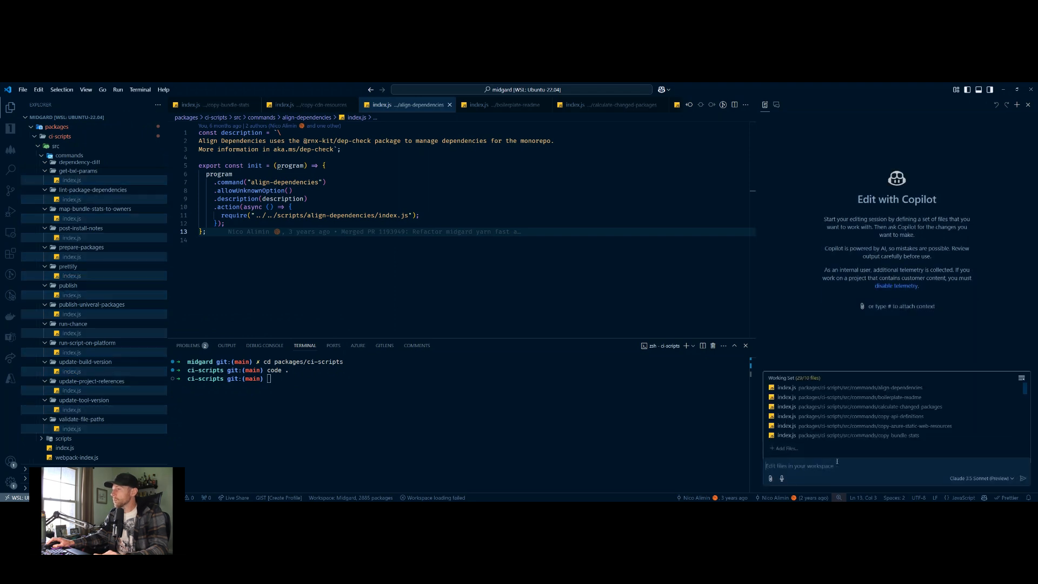
Step: Ask Copilot Edits to convert any require() calls in the 20 command index.js files to dynamic imports
text(for any require() functions found in these files, convert them to dynamic imports)
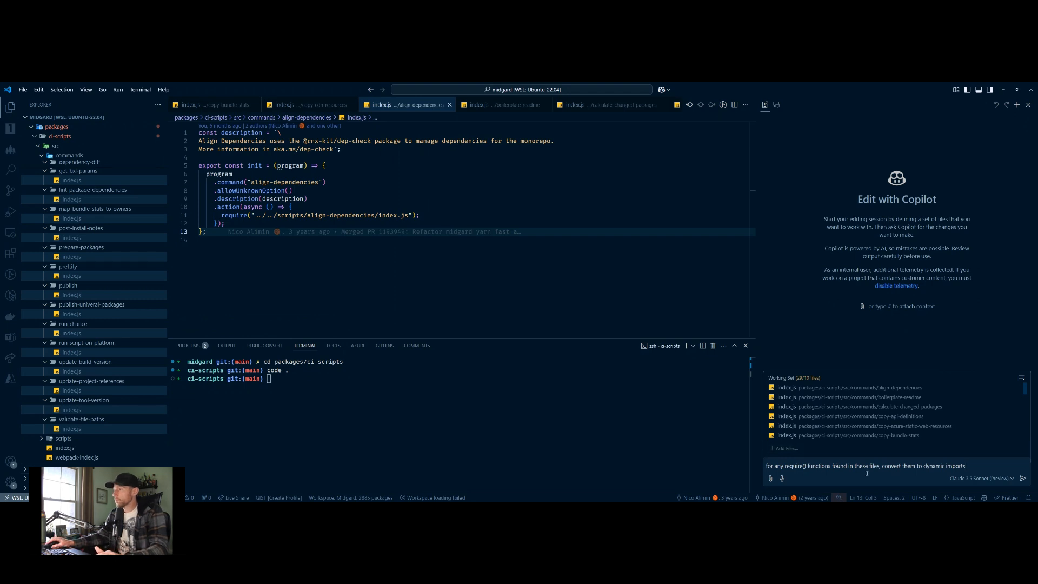
mouse_move(973, 452)
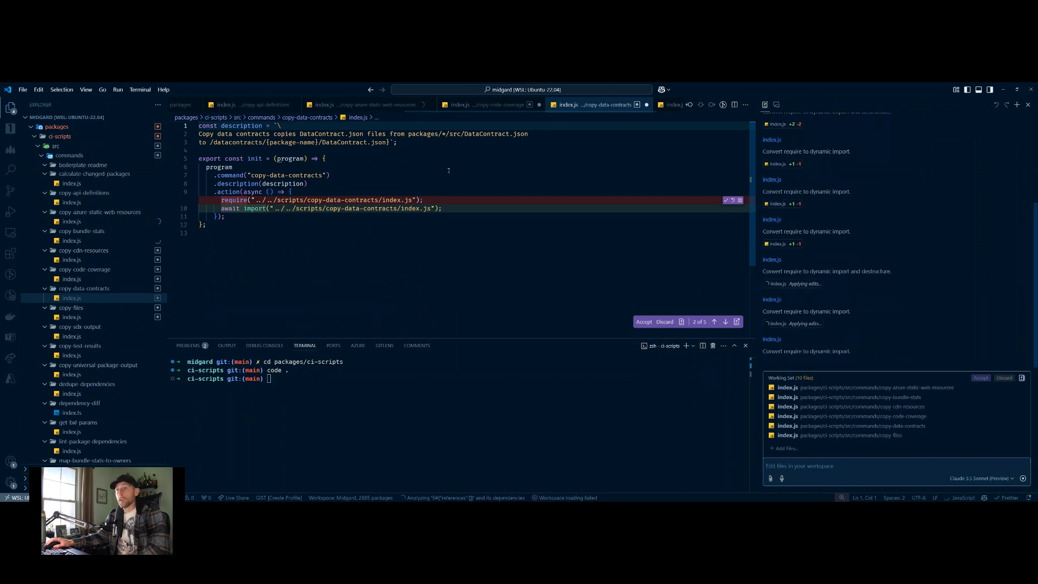
Step: Accept all of Copilot's proposed dynamic import edits from the Working Set header
click(486, 103)
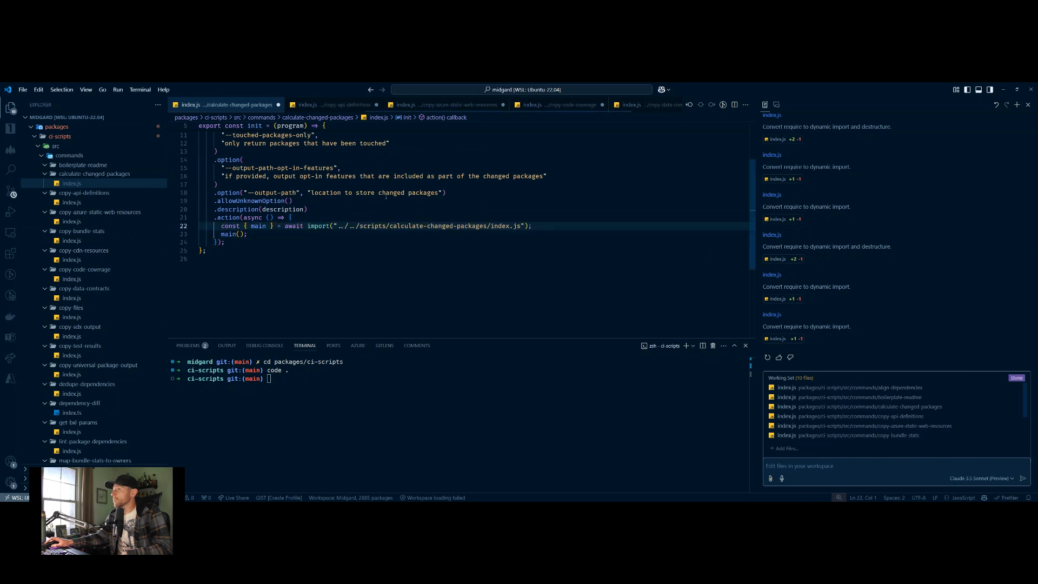
Step: Save all edited command files with Save All and open the Source Control view
click(22, 89)
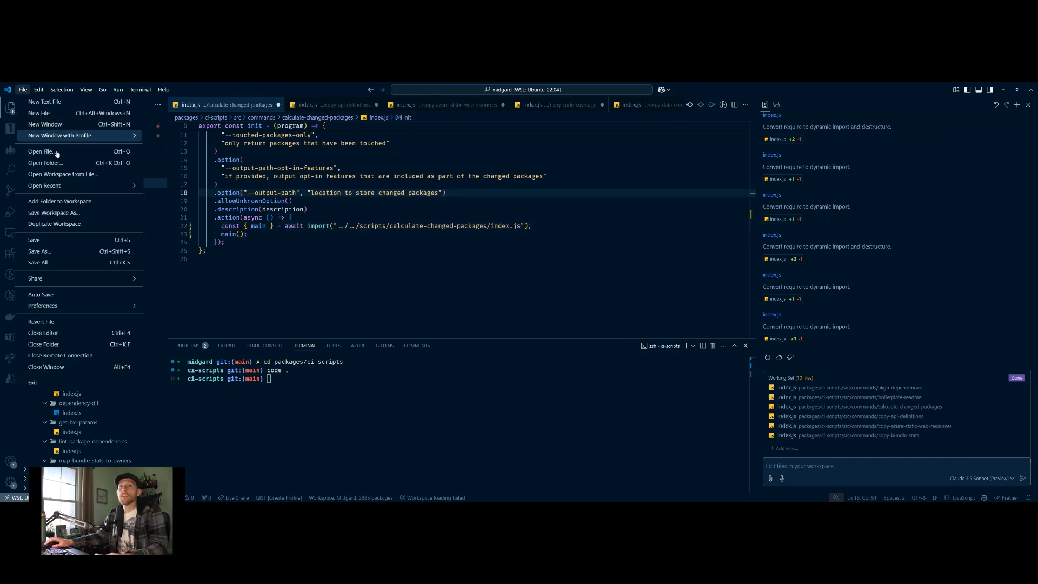
mouse_move(38, 262)
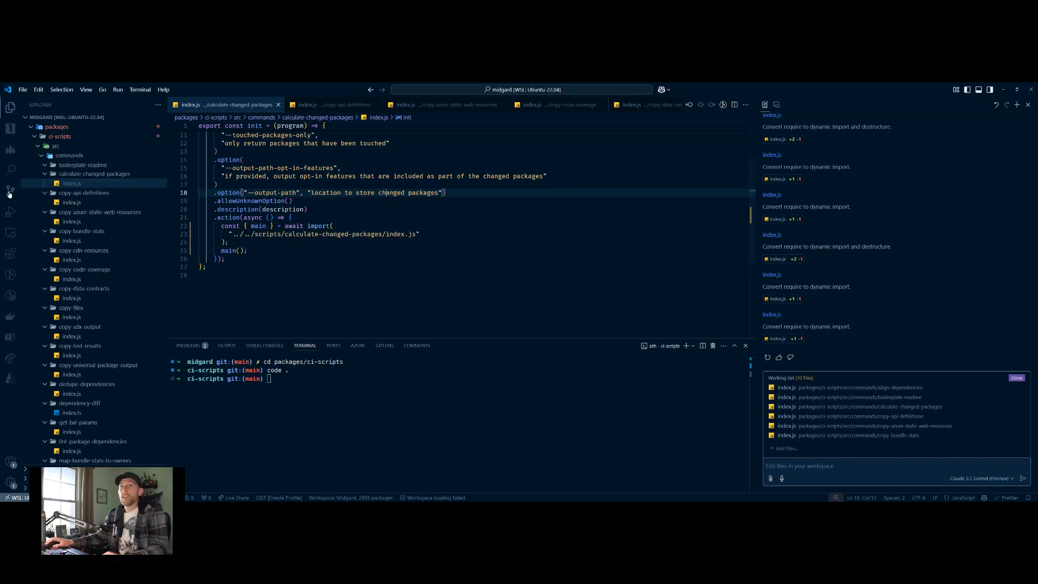
click(9, 192)
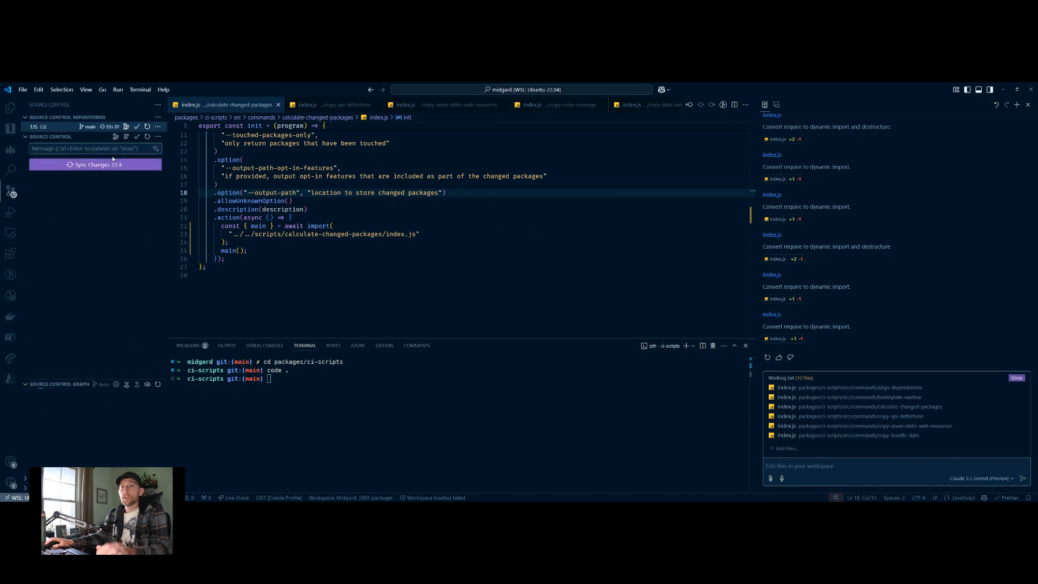